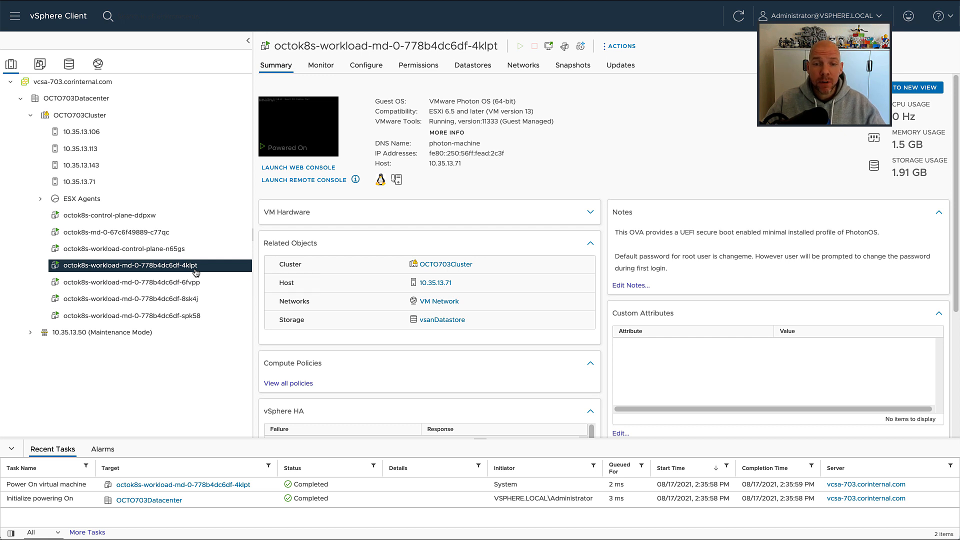
Go to the workload VM's Monitor pages and load the vSAN I/O Trip Analyzer page
{"action": "right_click", "coordinate": [129, 265]}
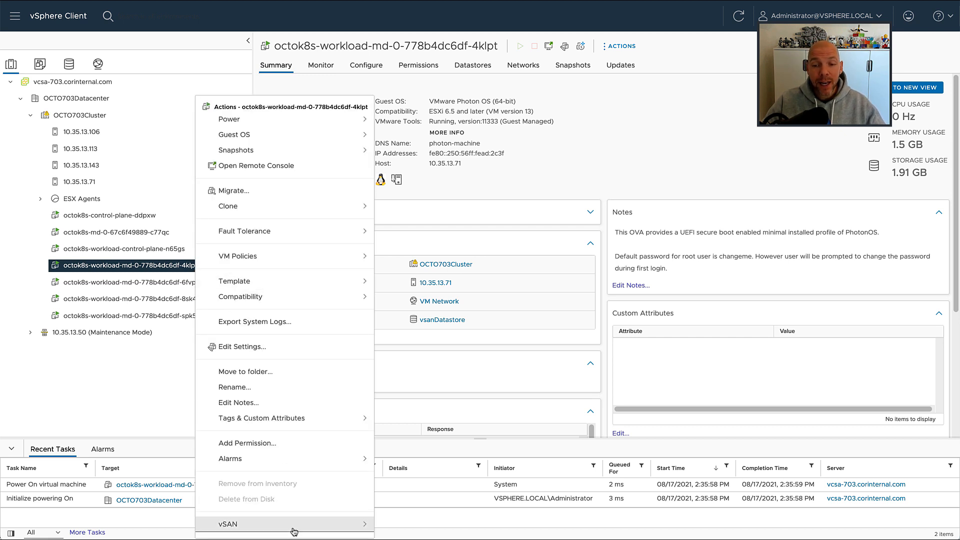
{"action": "mouse_move", "coordinate": [293, 523]}
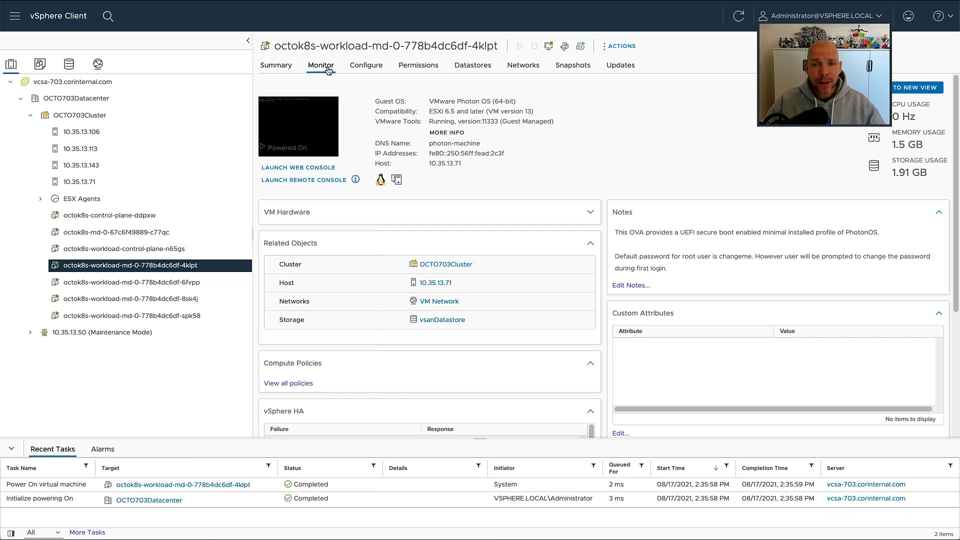
{"action": "left_click", "coordinate": [320, 65]}
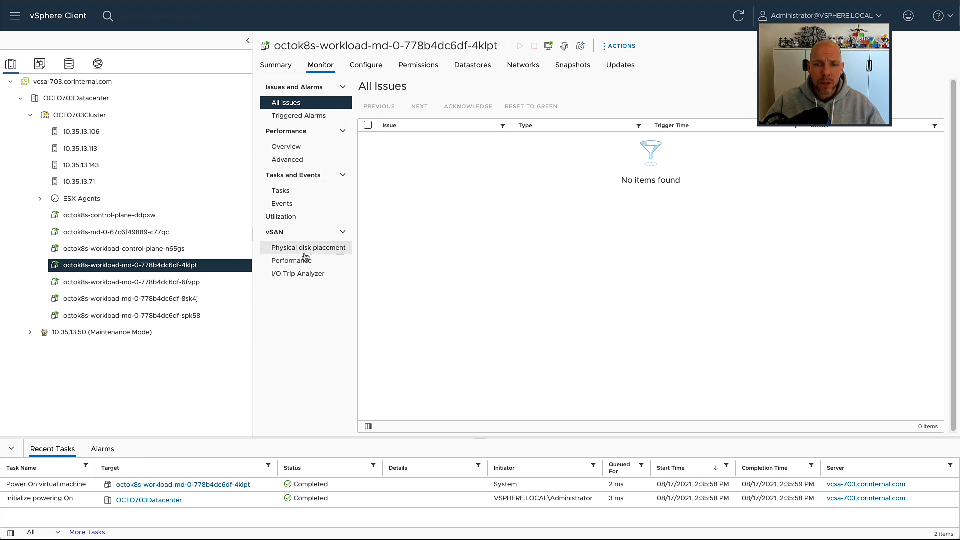
{"action": "left_click", "coordinate": [298, 274]}
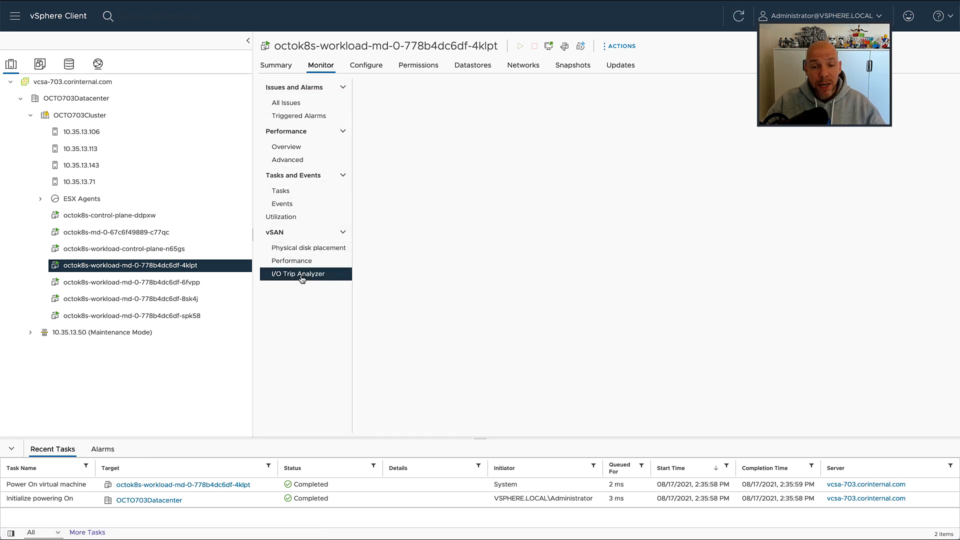
{"action": "left_click", "coordinate": [297, 273]}
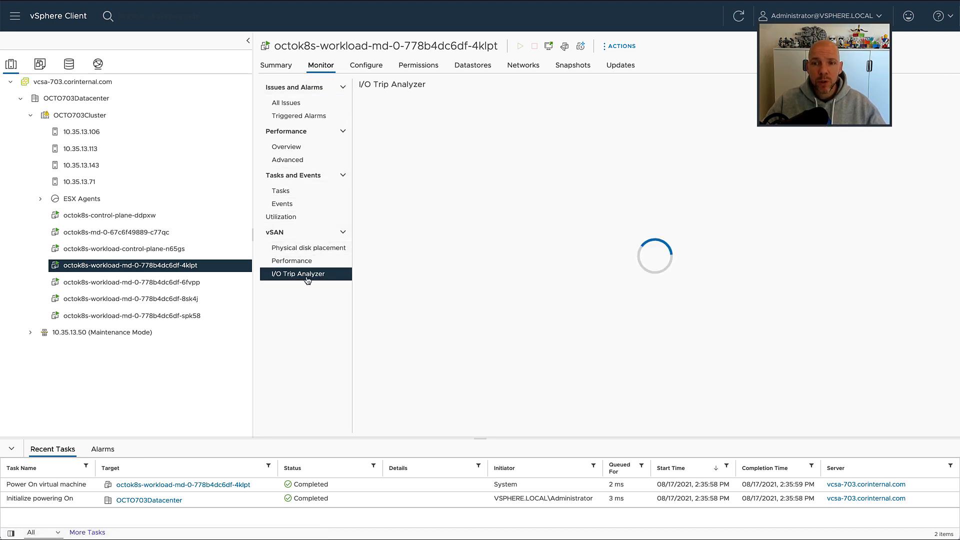
{"action": "left_click", "coordinate": [298, 274]}
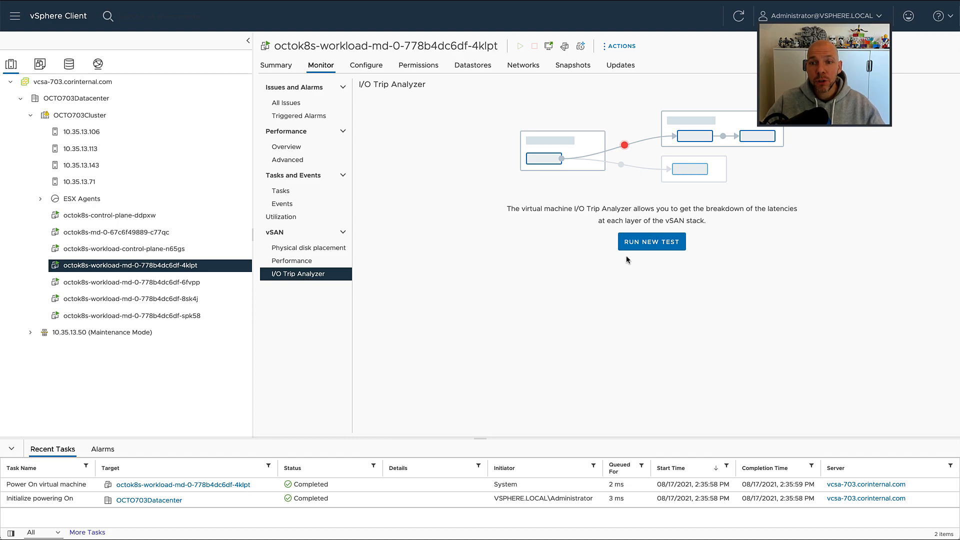
Run a new I/O Trip Analyzer test with the default 5-minute duration
{"action": "left_click", "coordinate": [651, 241]}
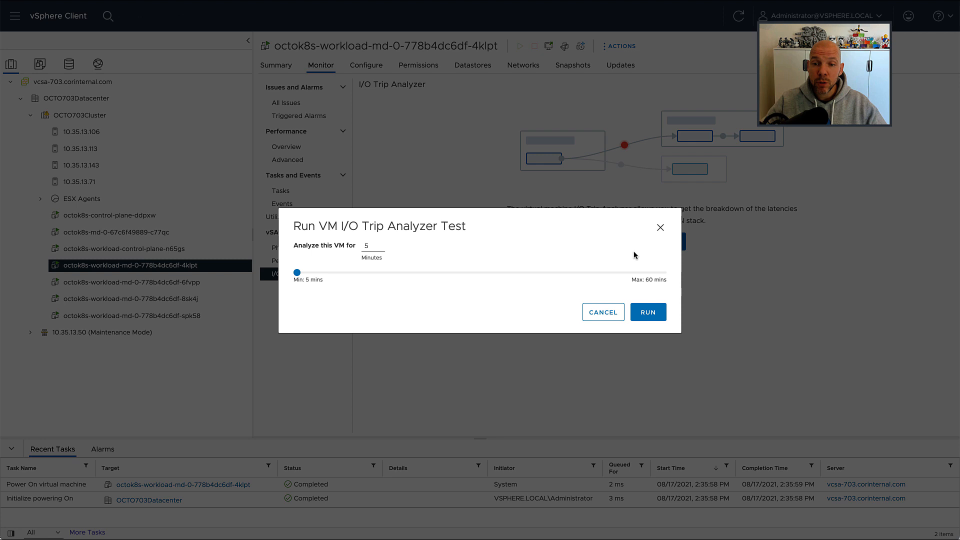
{"action": "mouse_move", "coordinate": [670, 280]}
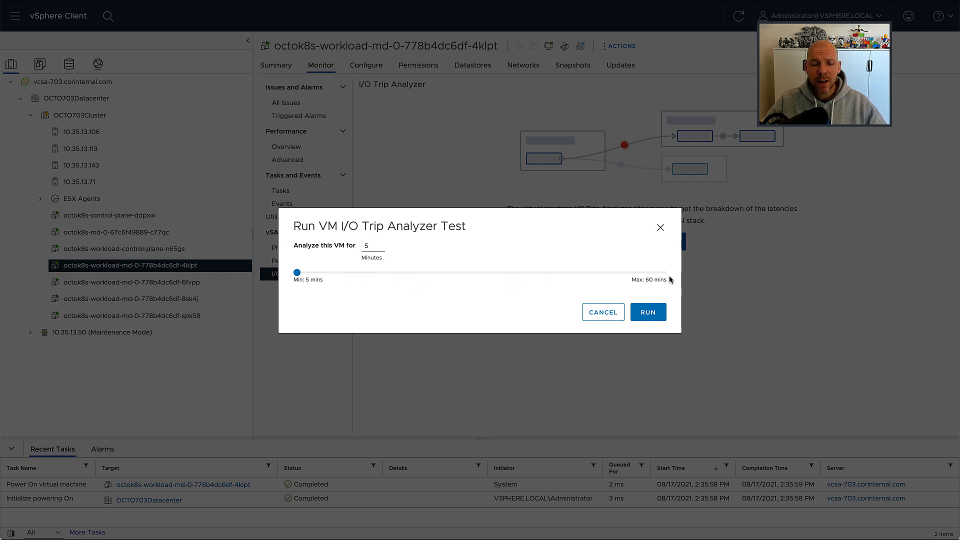
{"action": "left_click", "coordinate": [647, 312]}
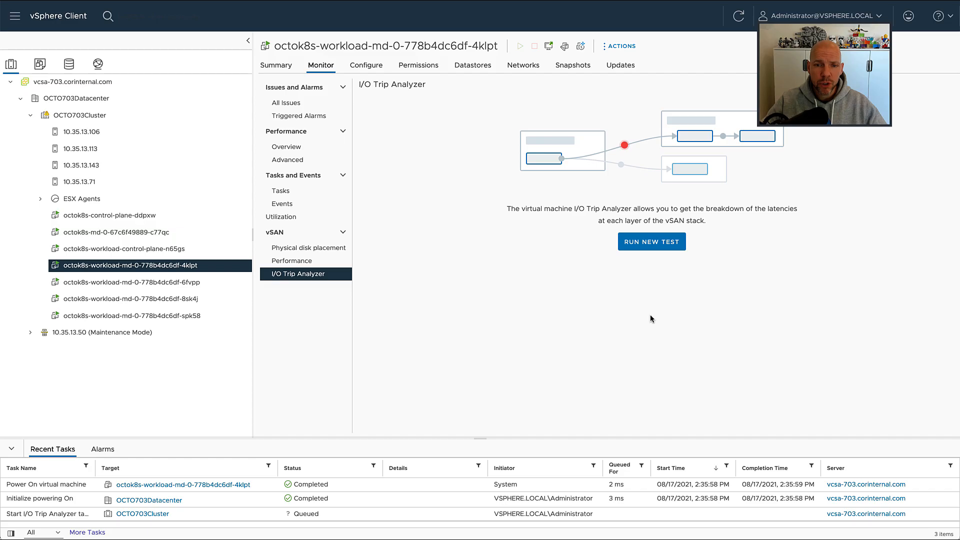
View the results diagram of the completed 5-minute test tracing hard disk 1's path
{"action": "left_click", "coordinate": [651, 241]}
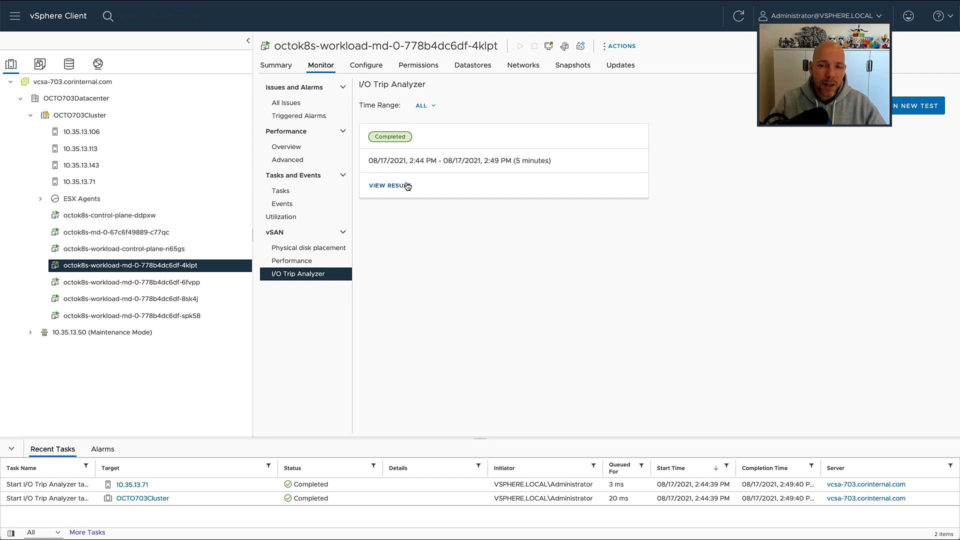
{"action": "left_click", "coordinate": [386, 186]}
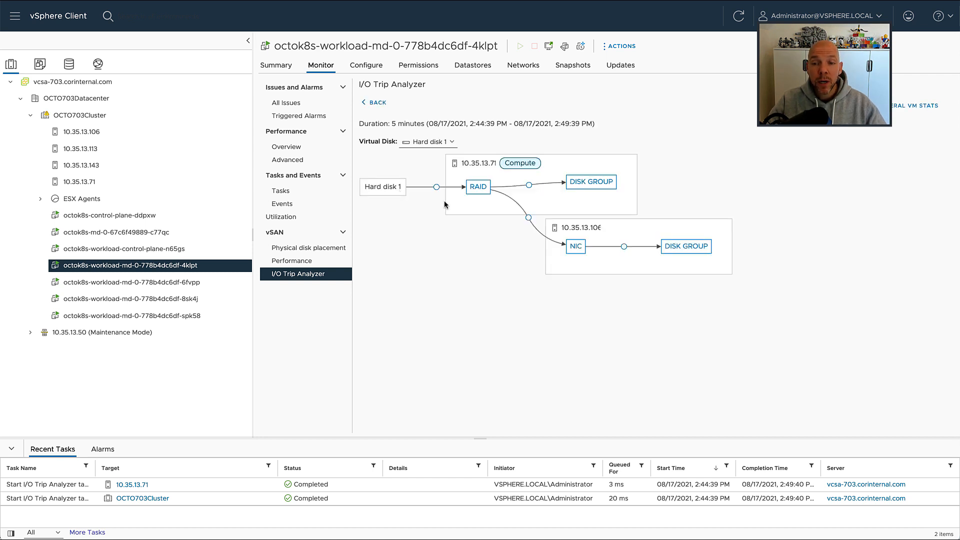
{"action": "mouse_move", "coordinate": [437, 192]}
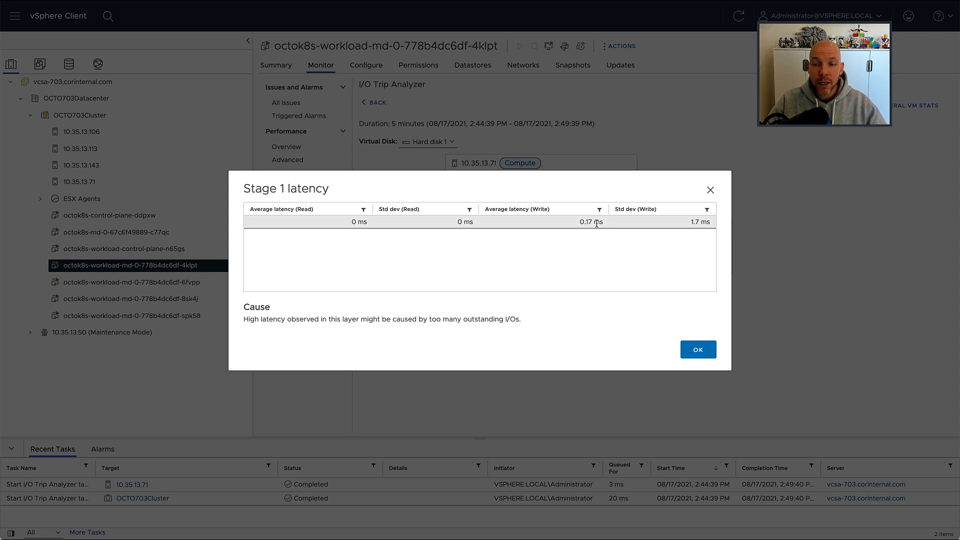
Close the Stage 1, Stage 2 and Network latency dialogs, then inspect the NIC-to-disk-group link latency
{"action": "left_click", "coordinate": [697, 349]}
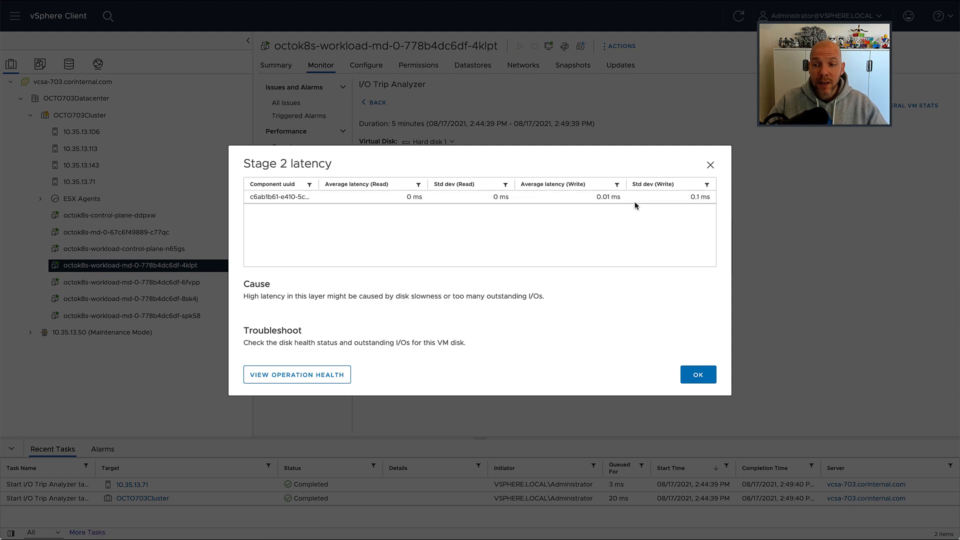
{"action": "left_click", "coordinate": [697, 374]}
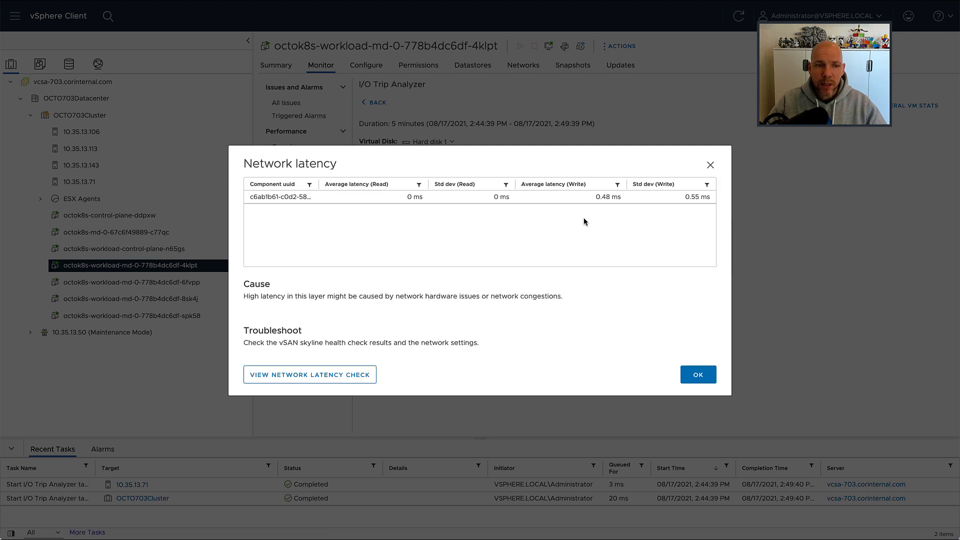
{"action": "mouse_move", "coordinate": [648, 216]}
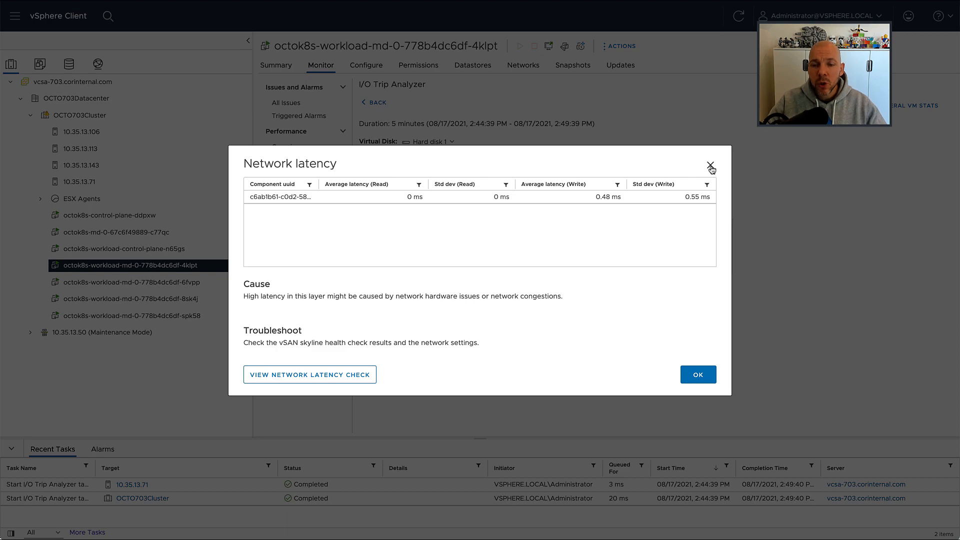
{"action": "left_click", "coordinate": [710, 167]}
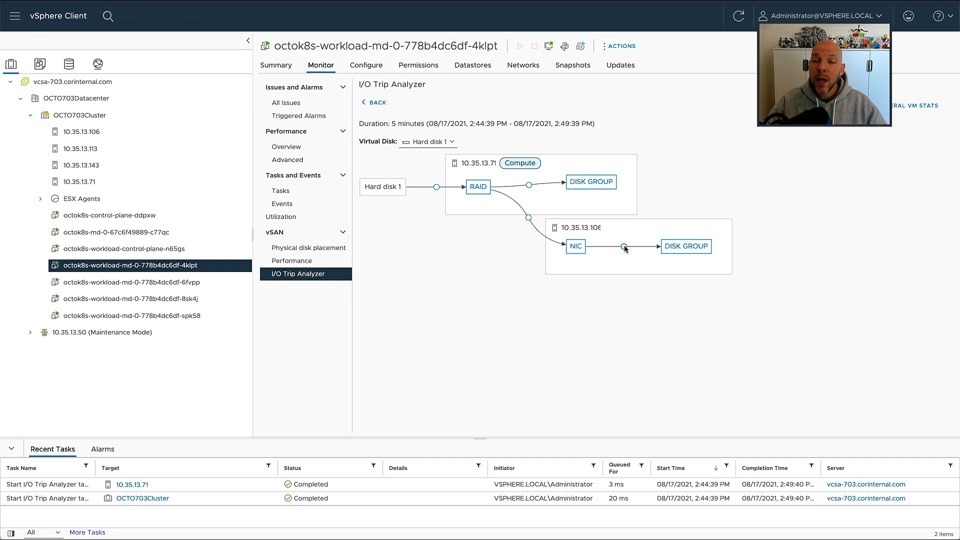
{"action": "left_click", "coordinate": [622, 247]}
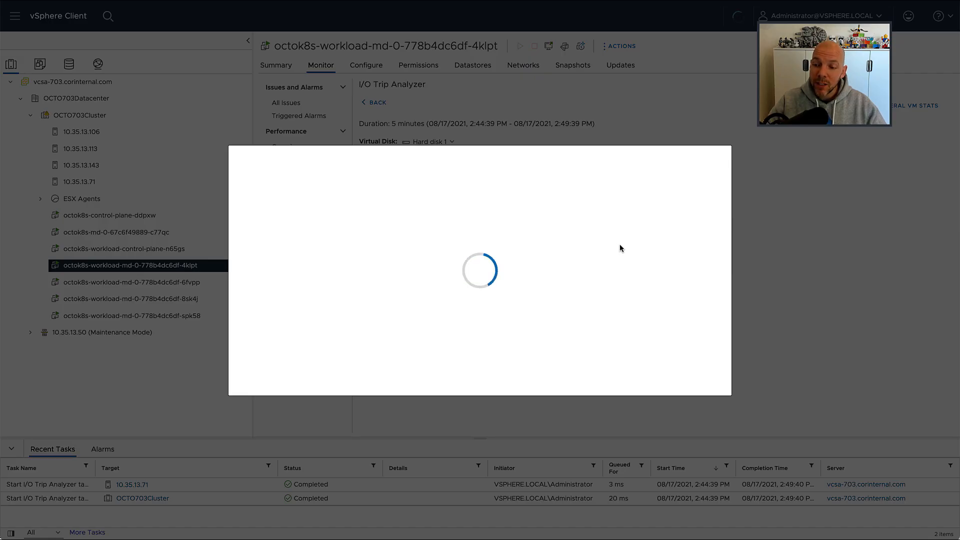